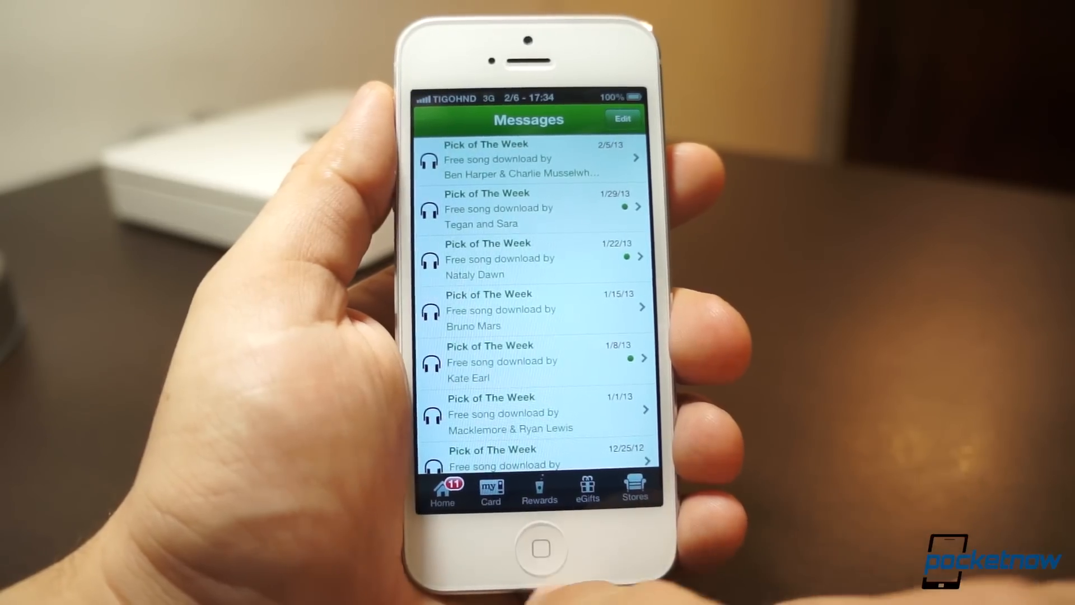
Bring up the SBSettings quick-toggle panel (3G, Bluetooth, Brightness, Wi-Fi), review its stats, then close it
click(540, 548)
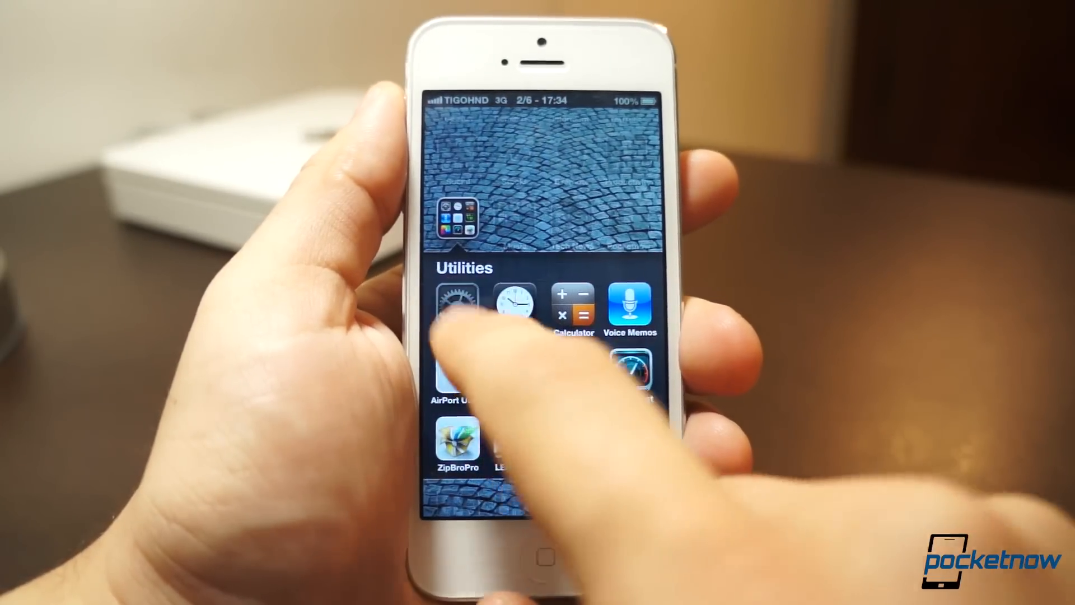
click(458, 303)
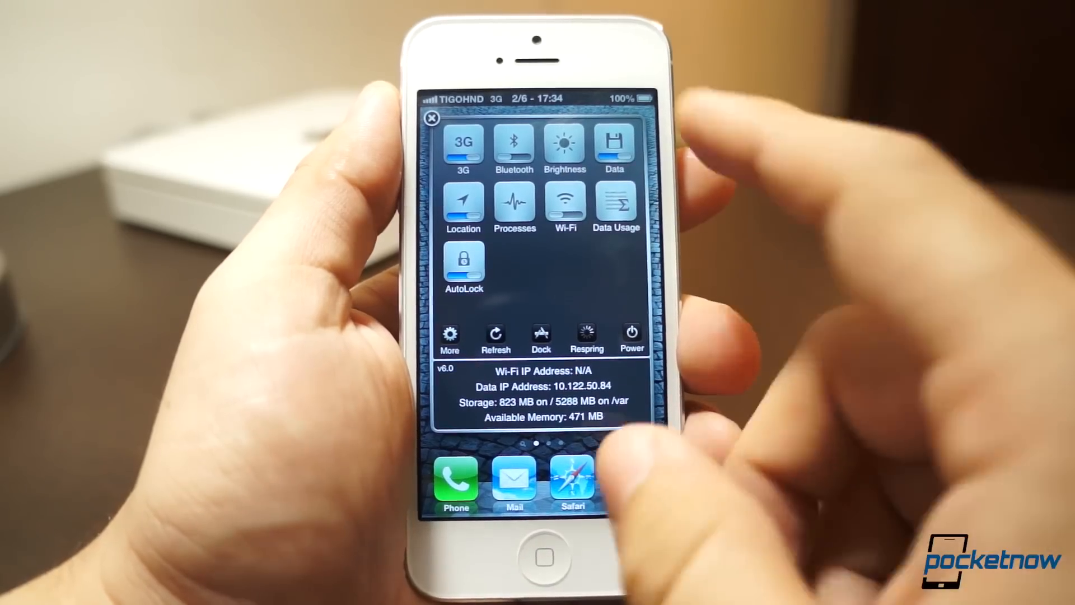
click(564, 146)
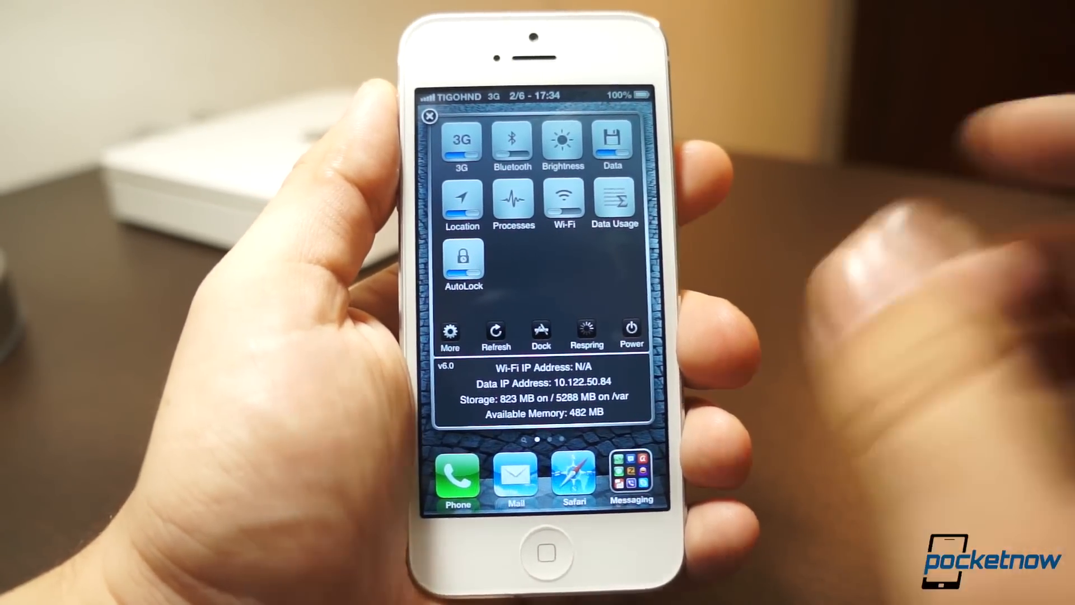
click(430, 116)
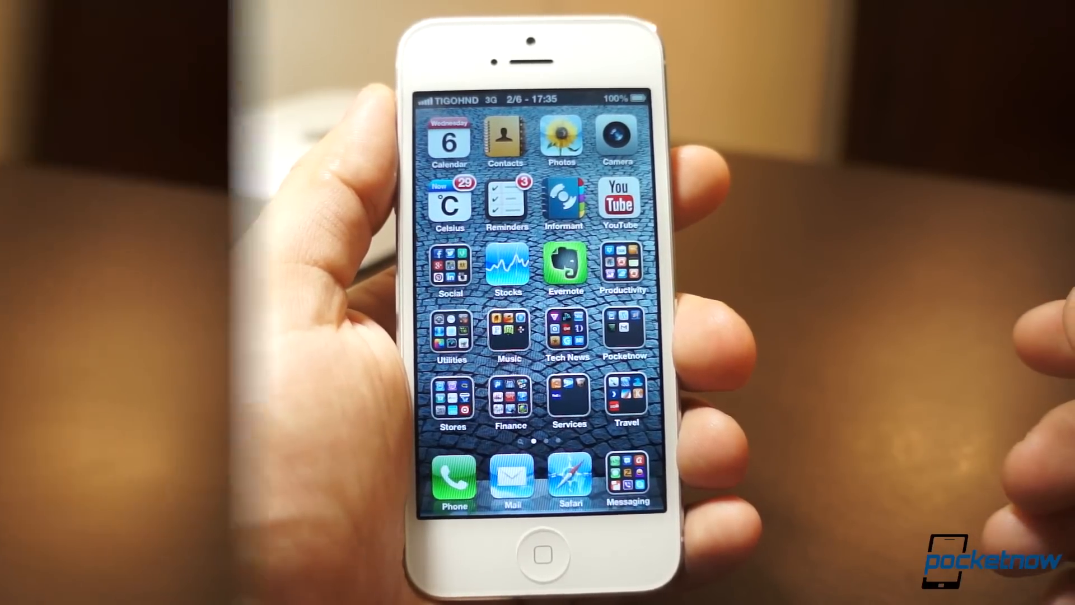
Launch Google Search from the Google folder, then summon the voice assistant with the home button
scroll(left, 3)
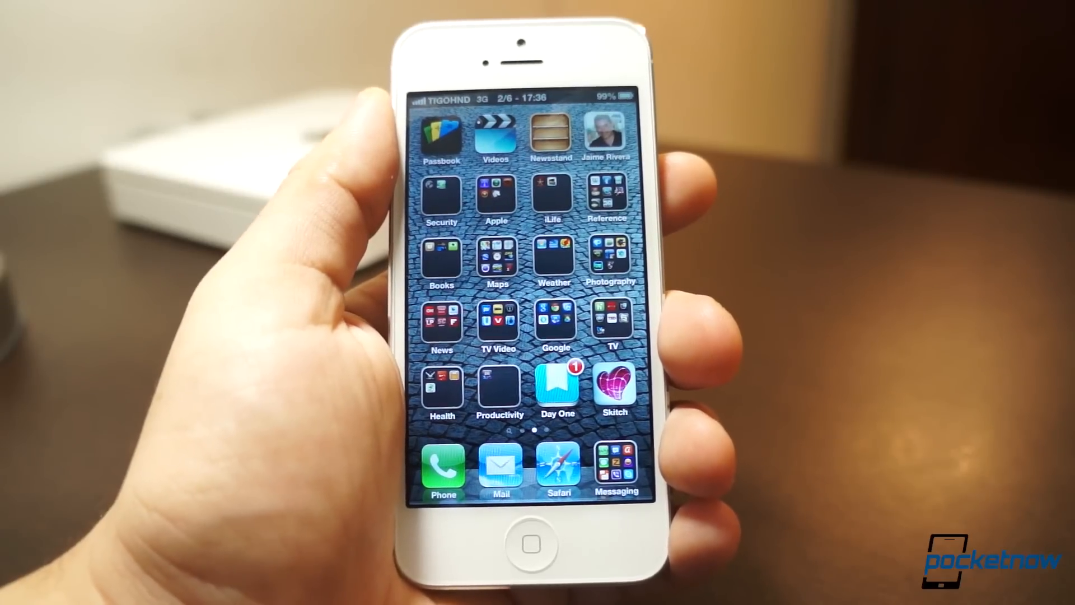
click(555, 322)
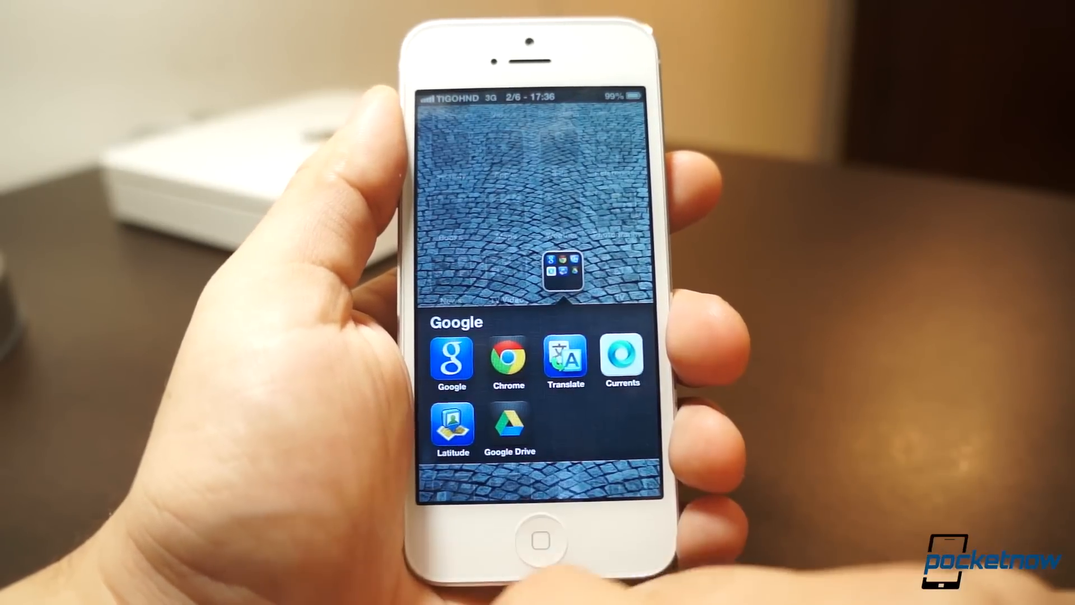
click(452, 360)
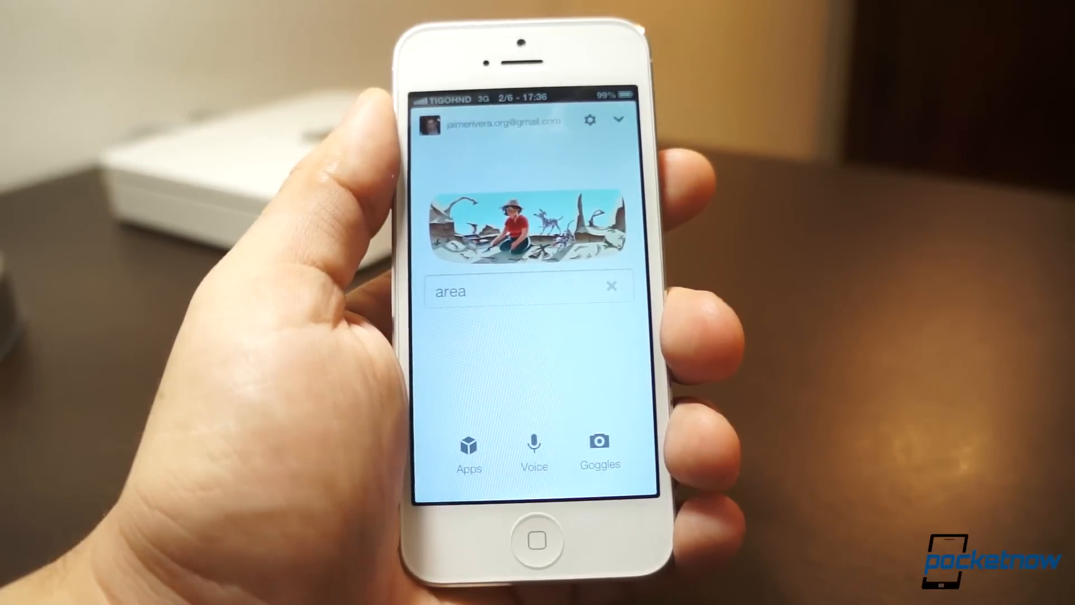
click(534, 446)
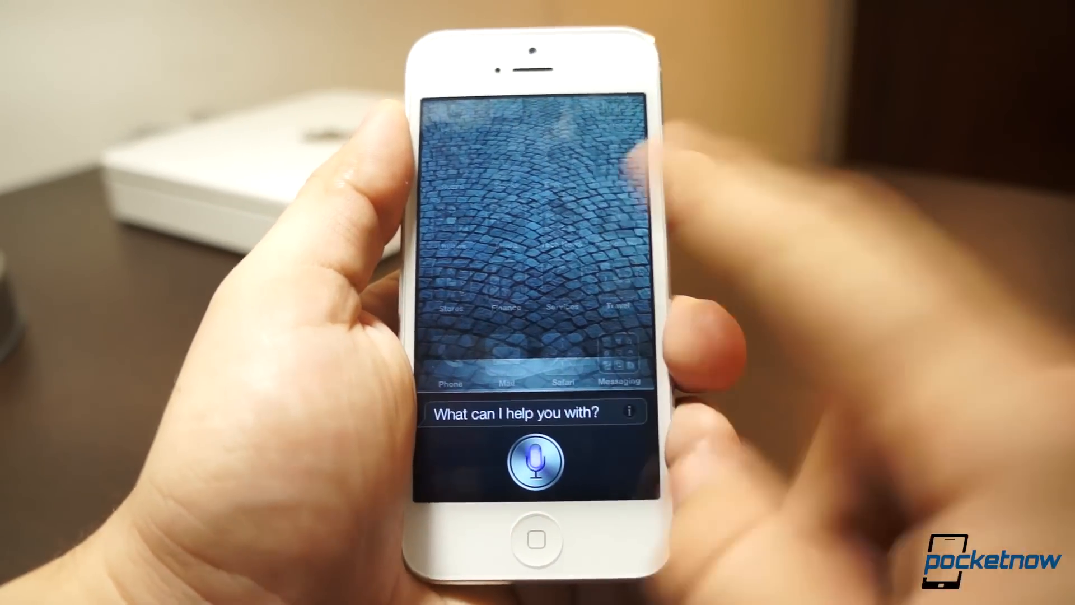
click(537, 541)
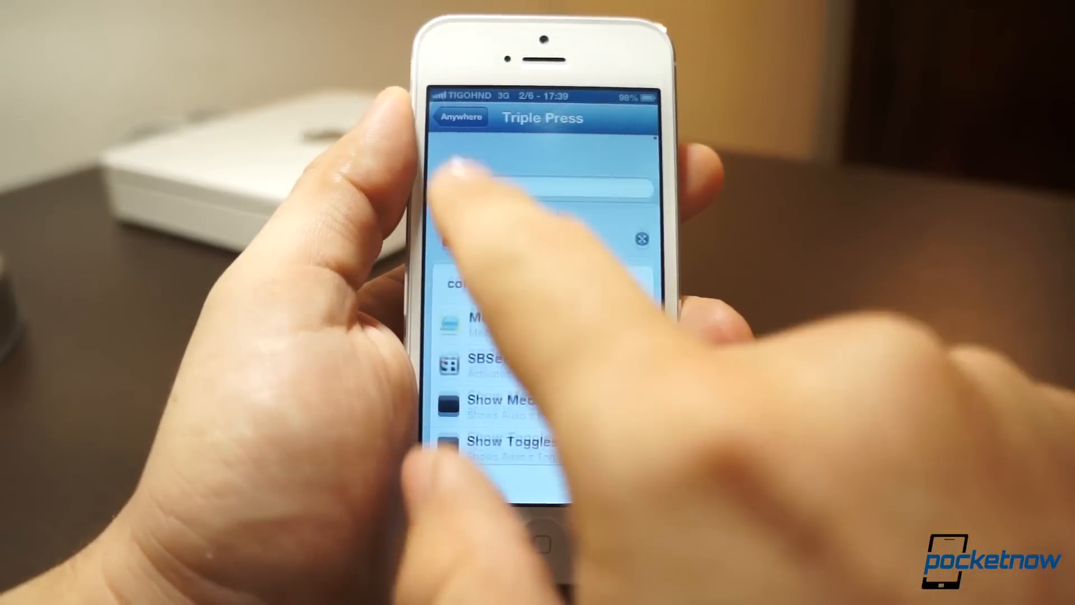
From Activator's main menu, go to Anywhere > Triple Press to reach its action list
click(459, 117)
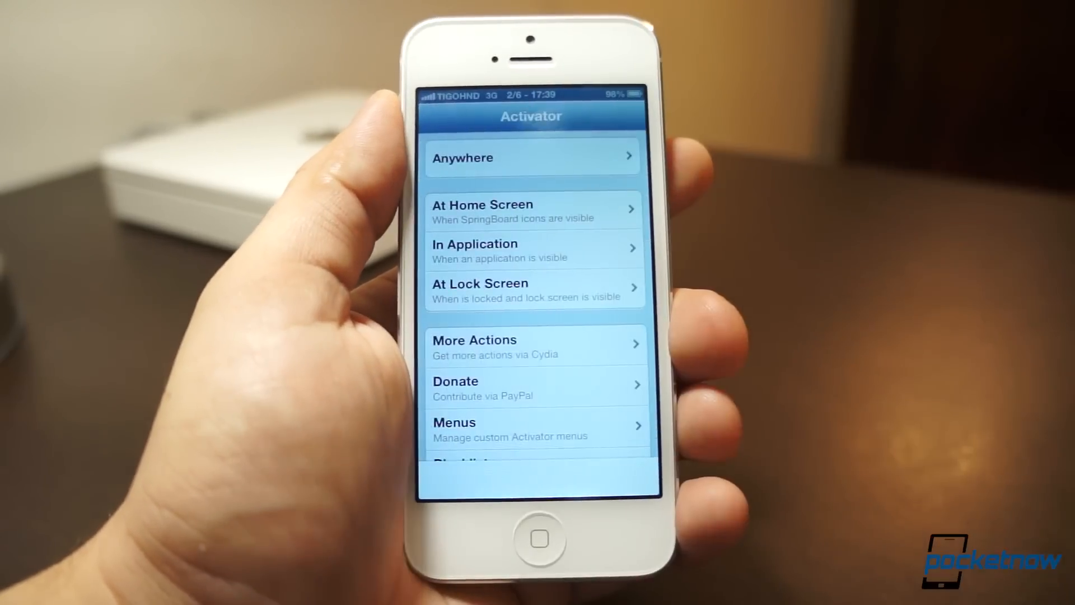
click(533, 157)
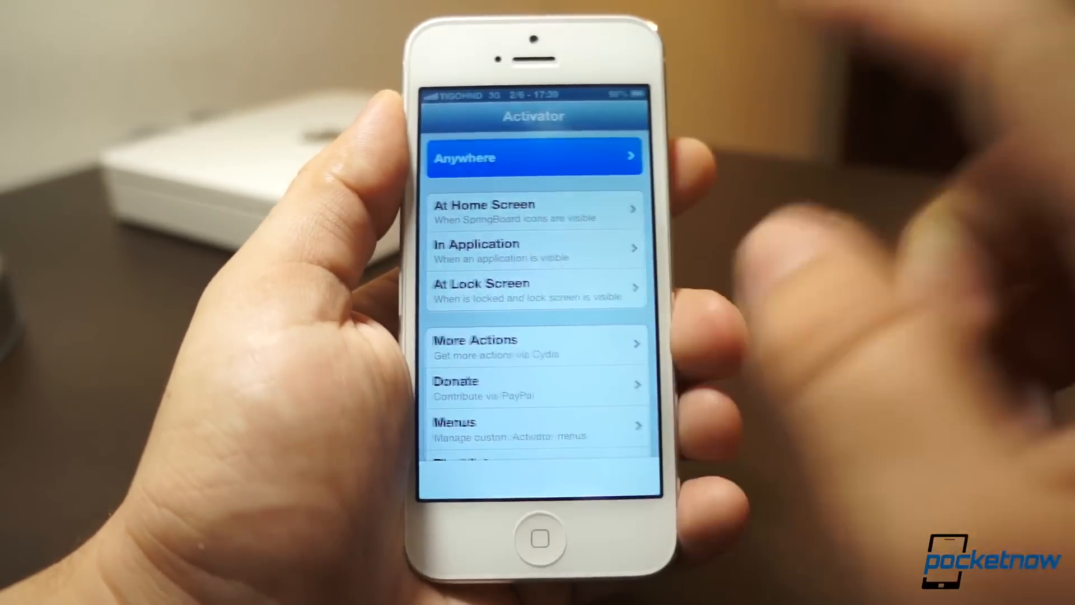
click(533, 157)
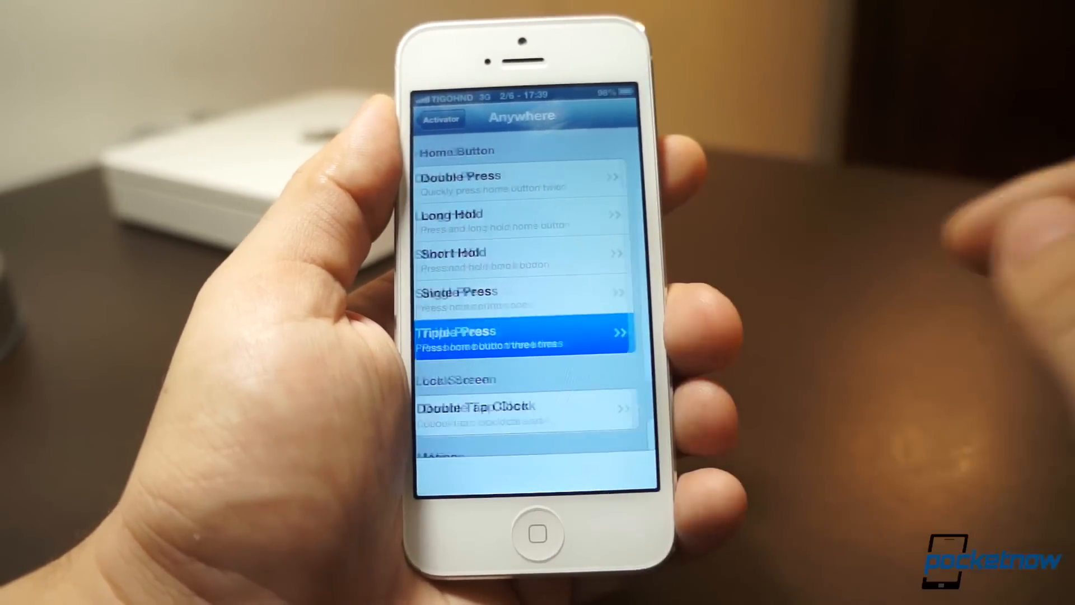
click(524, 333)
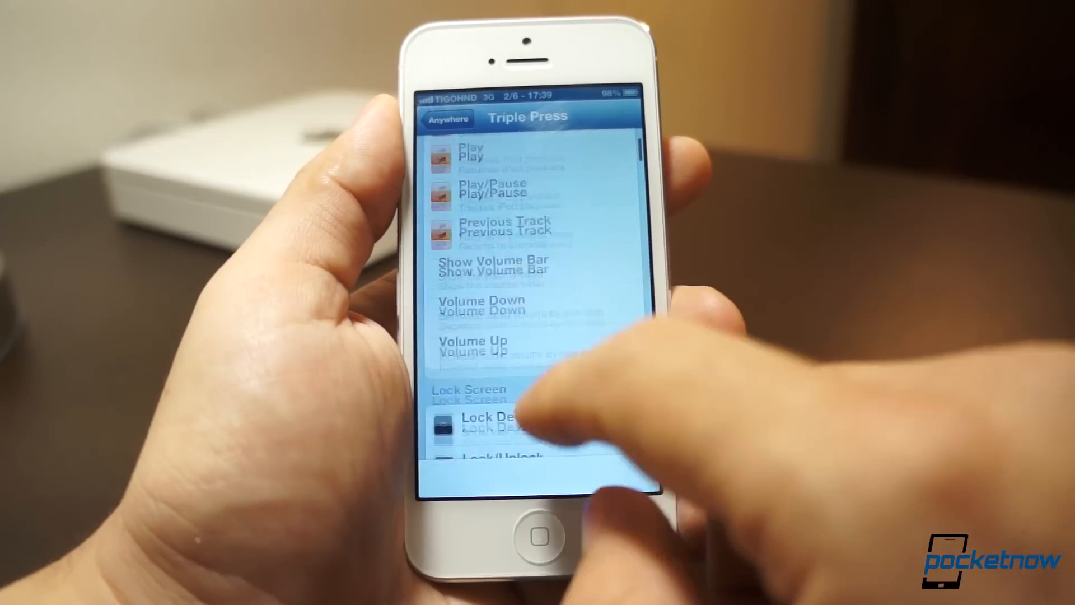
Scroll to the Settings section and assign Equalizer to the triple-press gesture
scroll(down, 3)
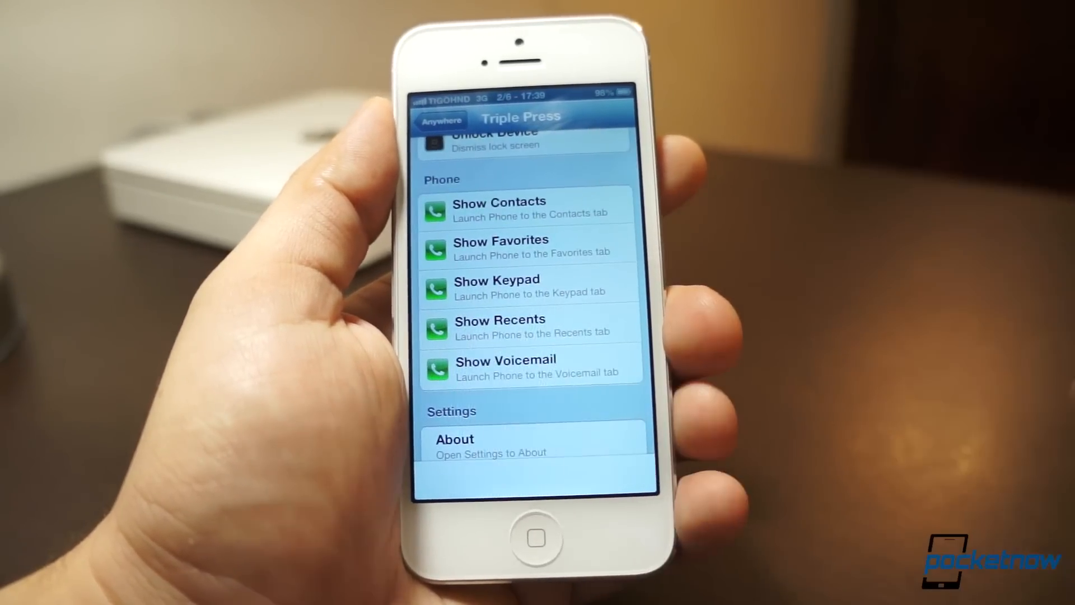
scroll(down, 3)
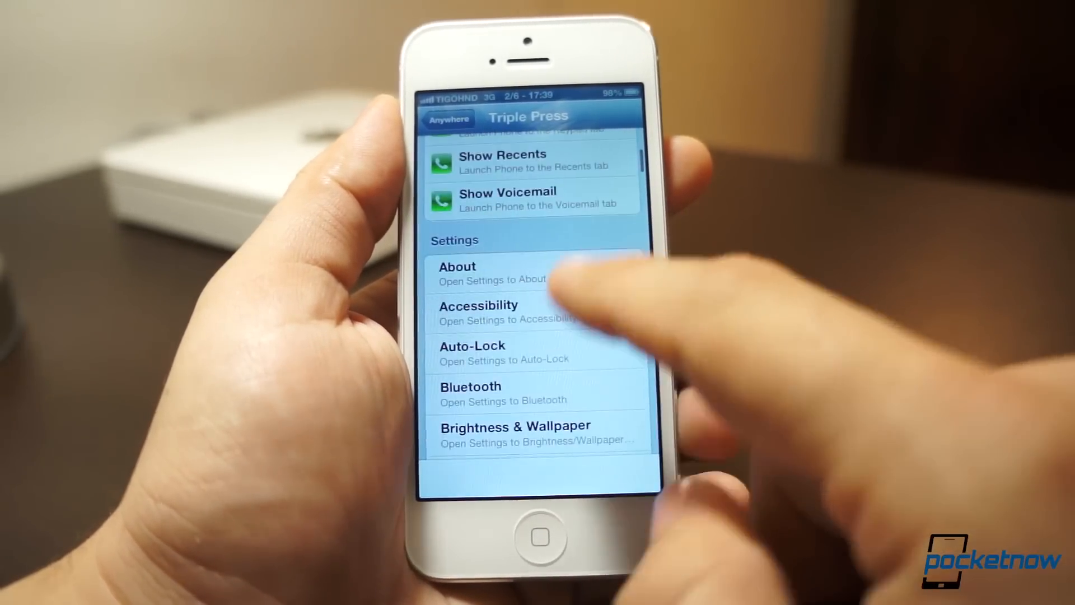
scroll(down, 3)
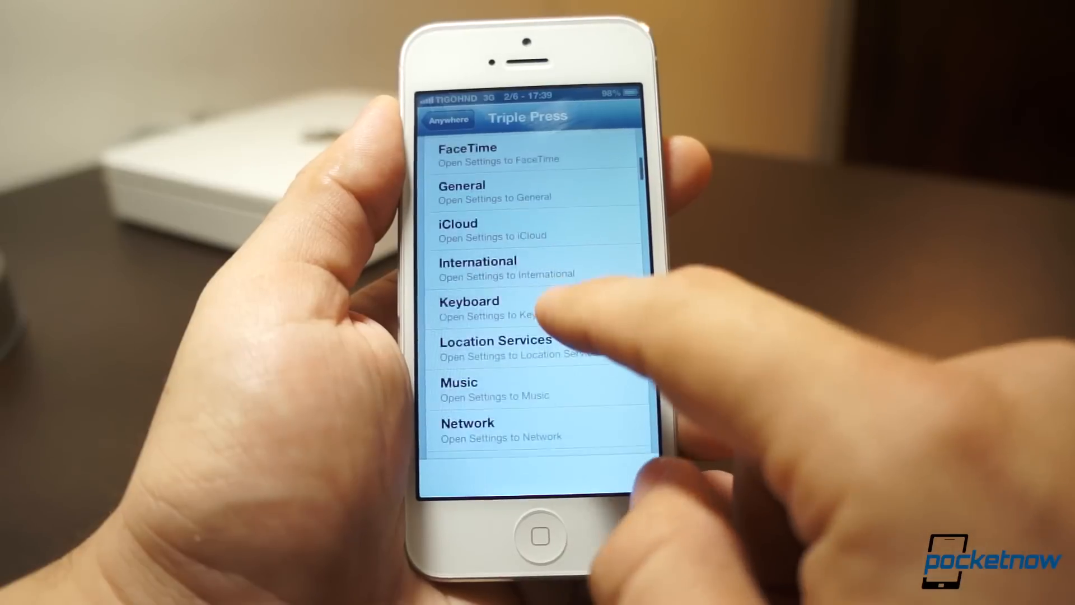
scroll(down, 3)
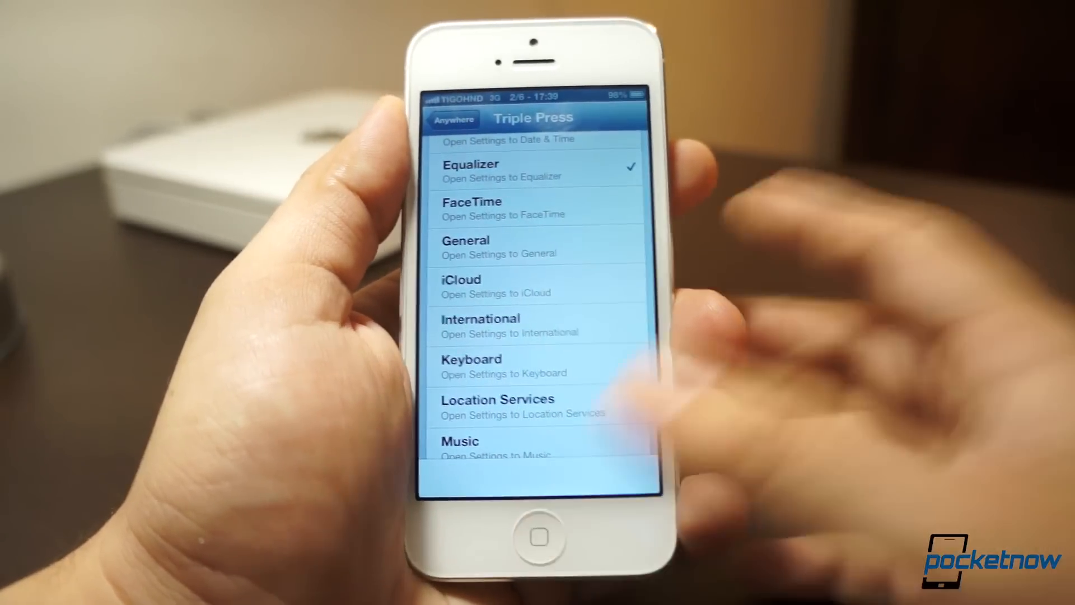
click(538, 538)
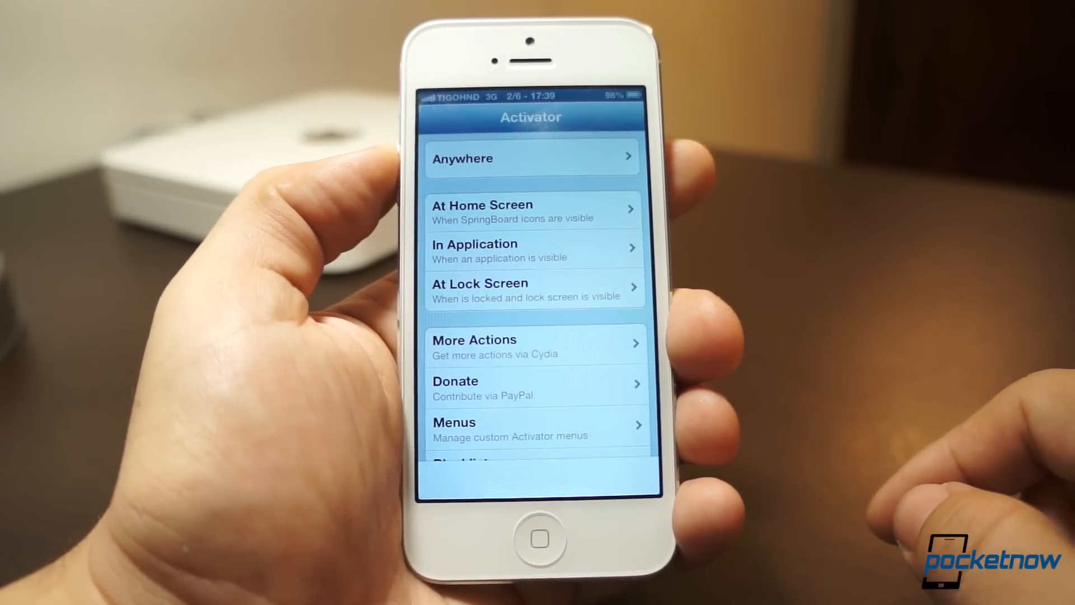
Leave Activator and return to the iPhone home screen
click(532, 158)
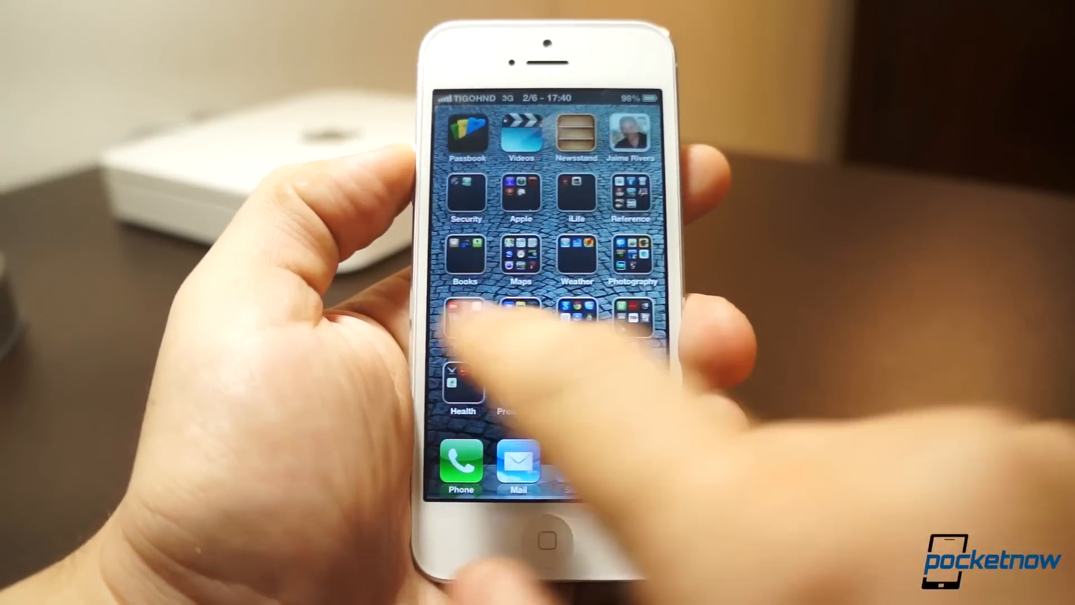
Start a new Evernote note and write 'I'm typing' in it
scroll(left, 3)
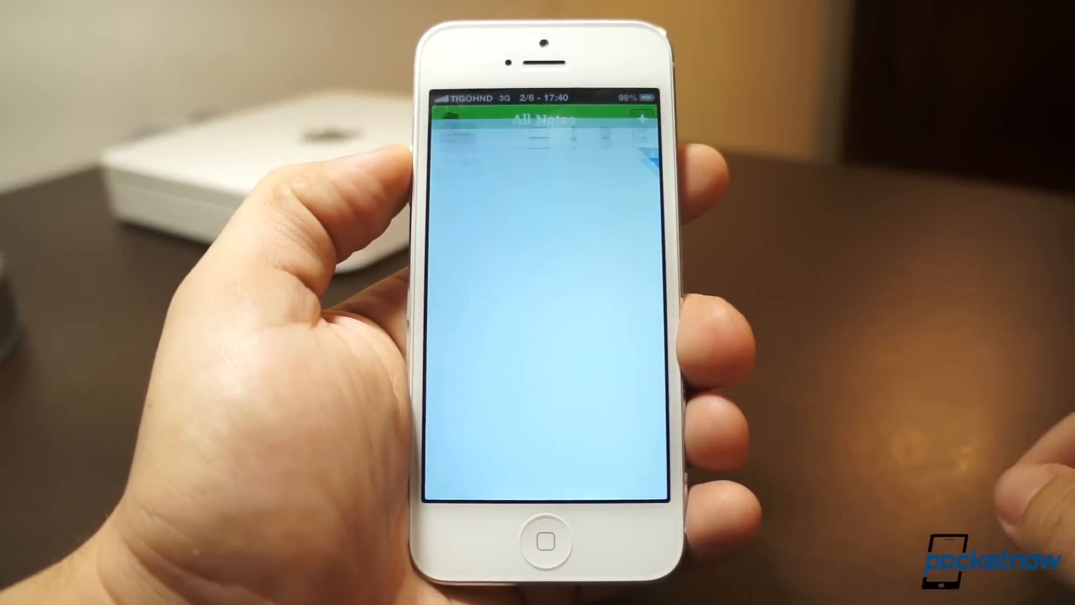
click(542, 147)
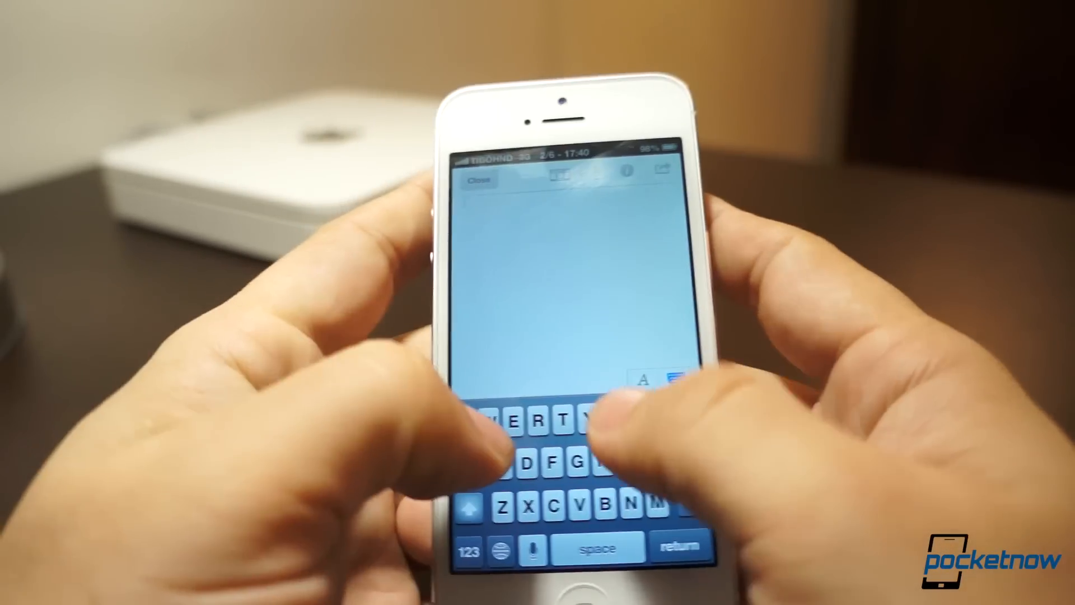
text(I'm typing)
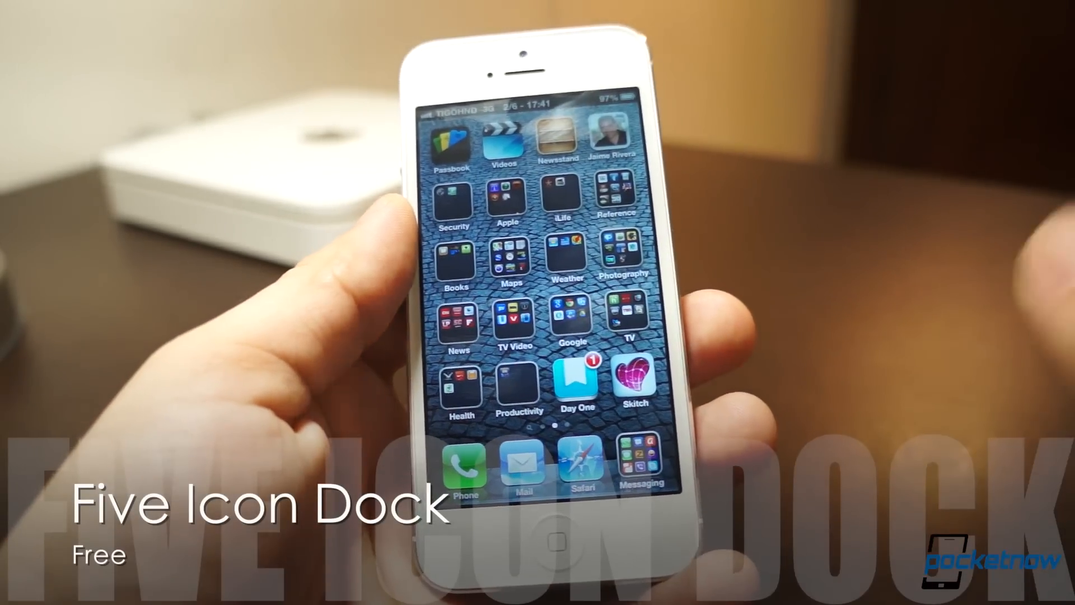
Drag Gmail into the dock beside Phone so it holds five apps, then save with Home
scroll(left, 3)
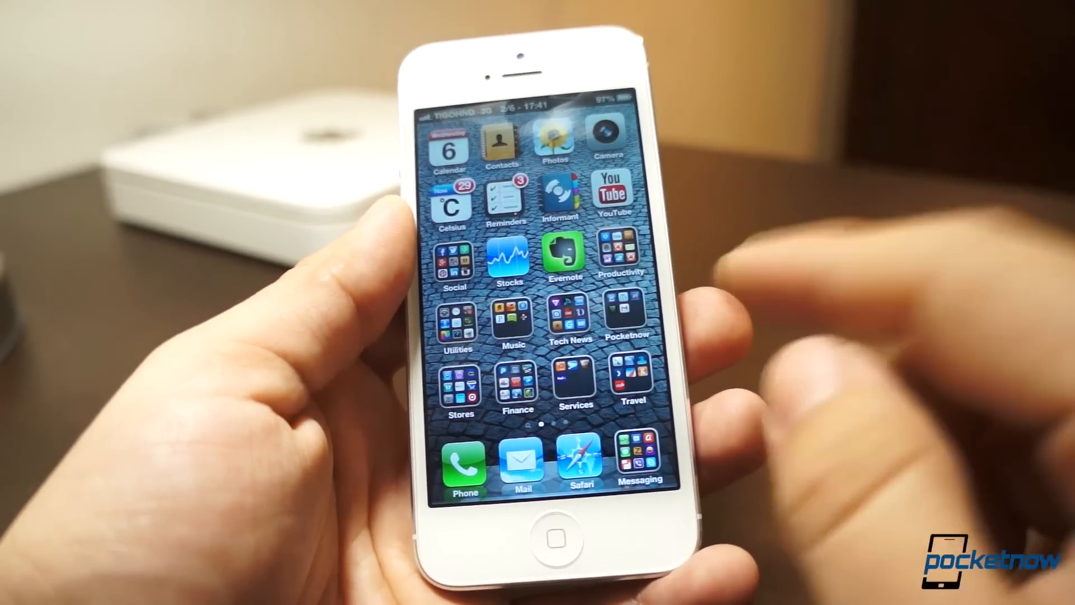
click(625, 314)
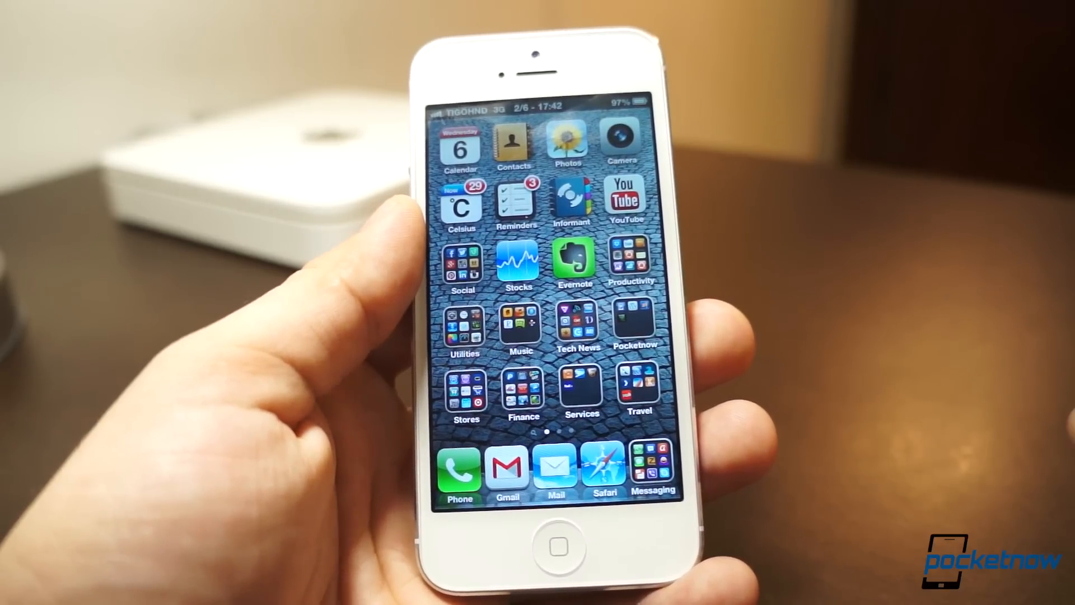
scroll(left, 3)
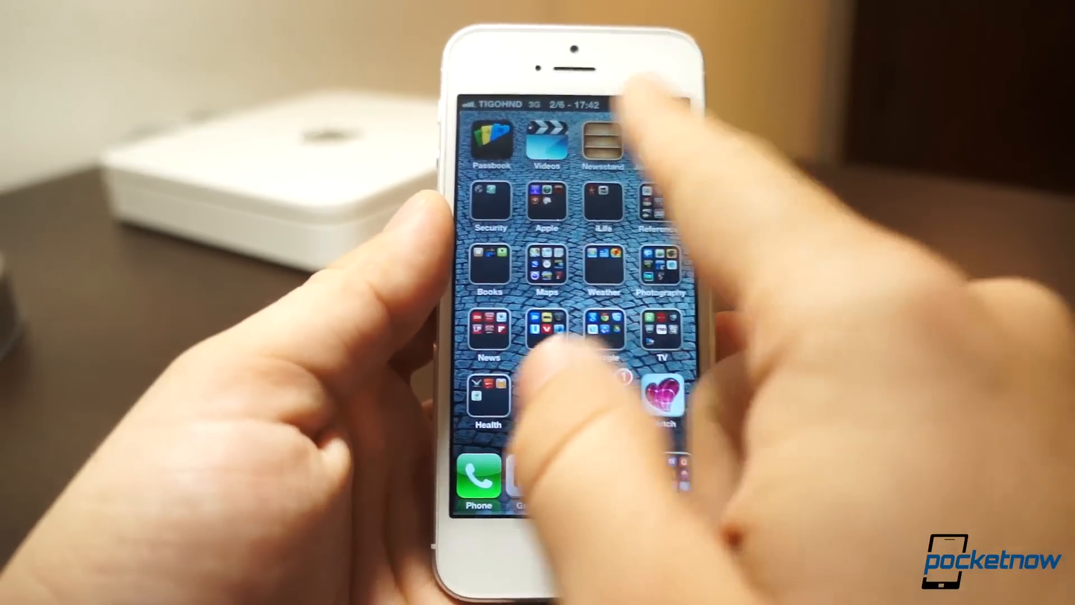